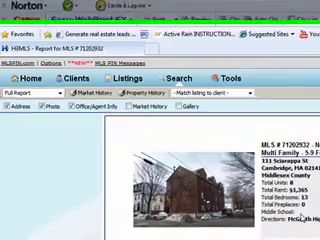
scroll(down, 3)
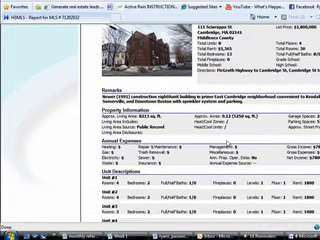
scroll(down, 3)
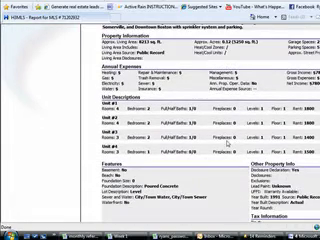
scroll(down, 3)
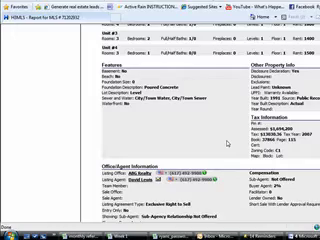
scroll(down, 3)
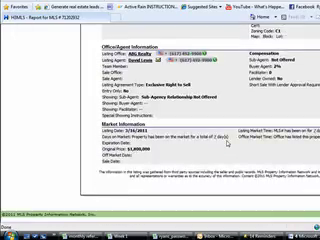
scroll(down, 3)
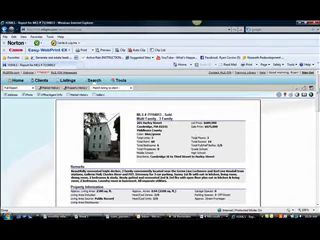
scroll(down, 3)
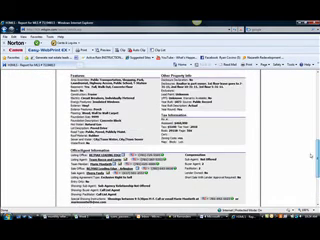
scroll(down, 3)
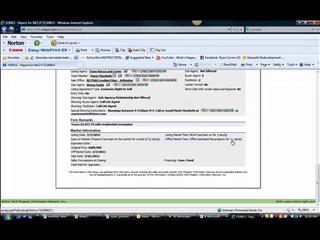